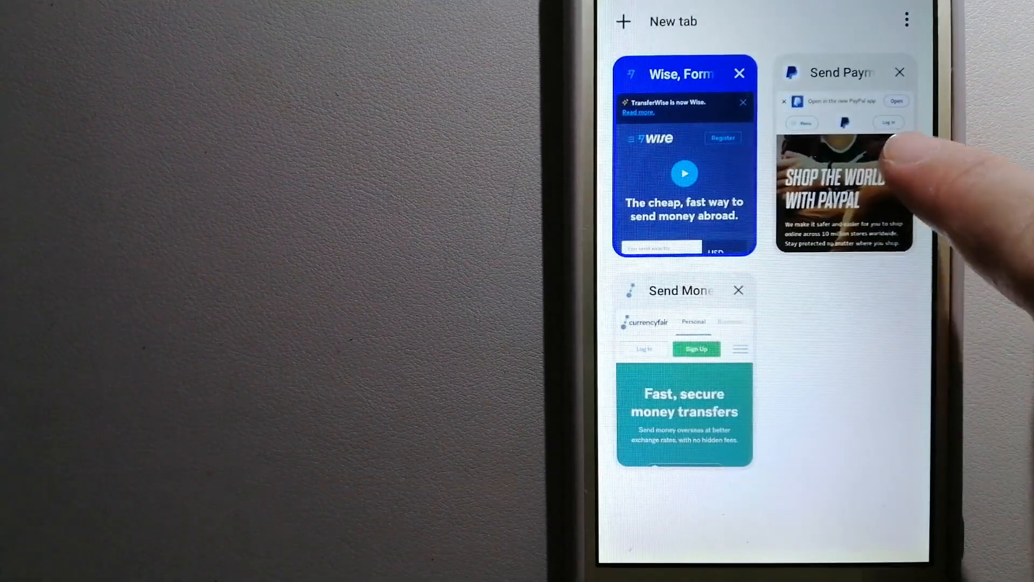
Bring the PayPal 'Send Payments' tab to the front from Chrome's tab switcher.
left_click(845, 192)
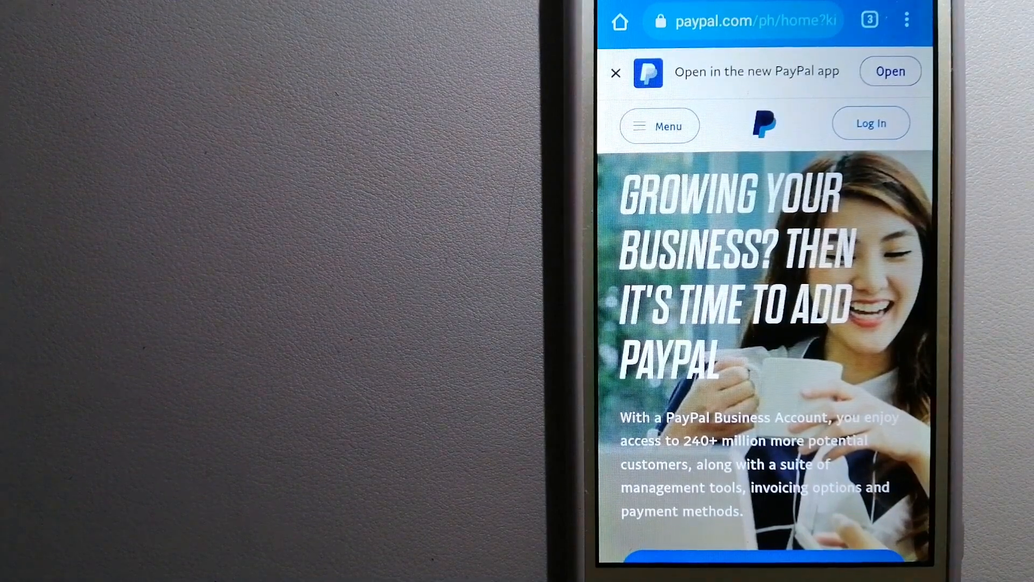
scroll("down", 3)
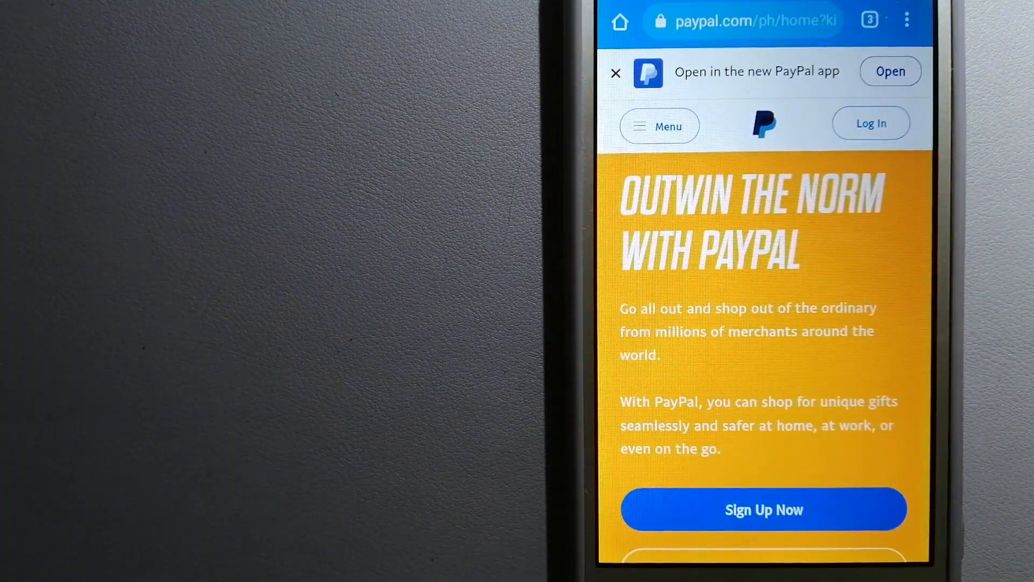
scroll("down", 3)
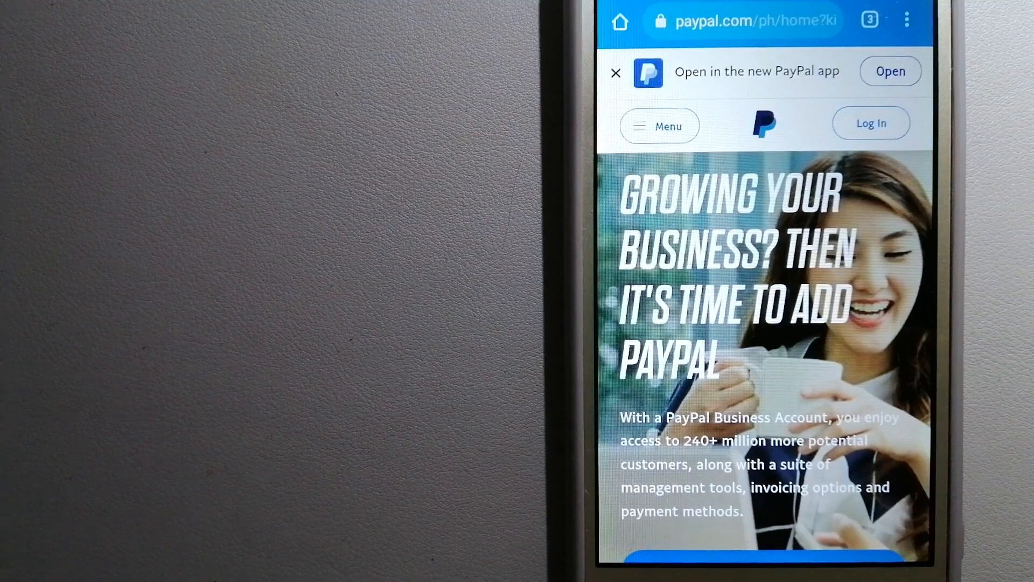
scroll("down", 3)
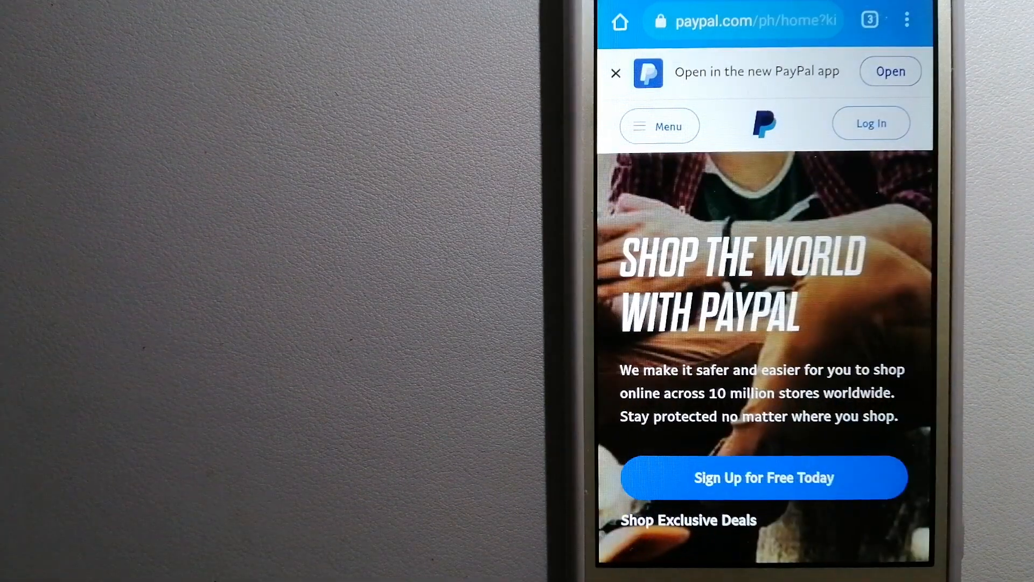